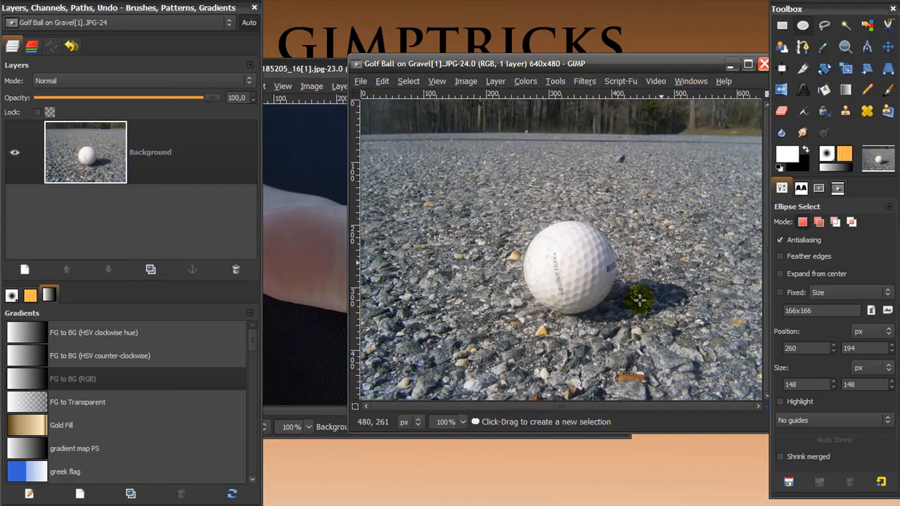
{"action": "mouse_move", "coordinate": [556, 298]}
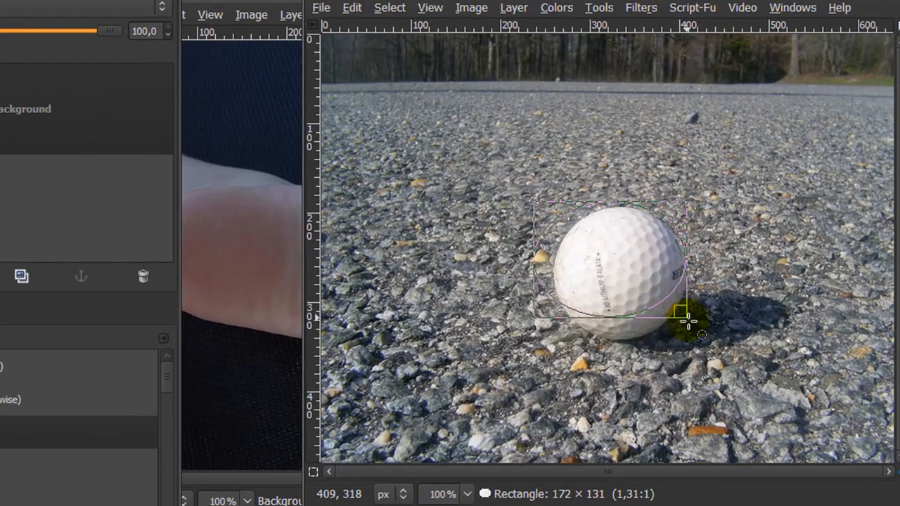
Select the golf ball with a circular Ellipse selection and bring the foot photo forward
{"action": "left_click_drag", "start_coordinate": [686, 312], "coordinate": [687, 343]}
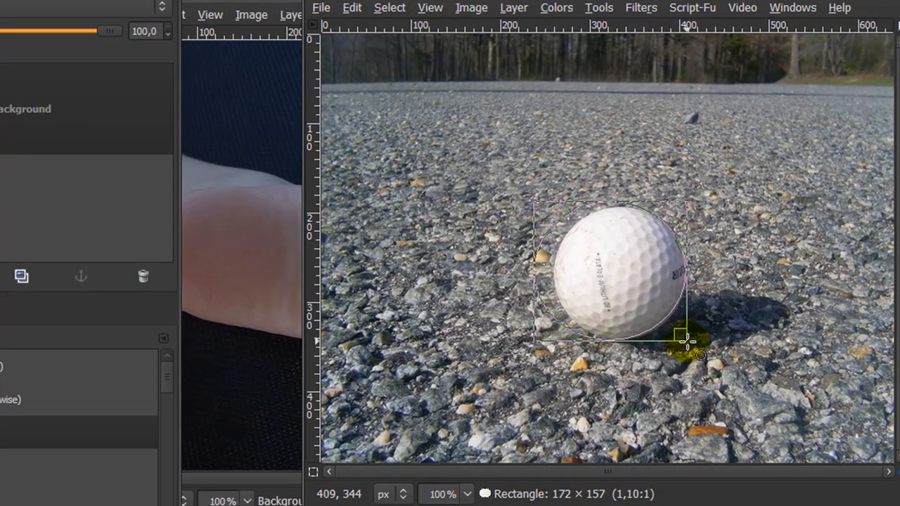
{"action": "left_click", "coordinate": [445, 494]}
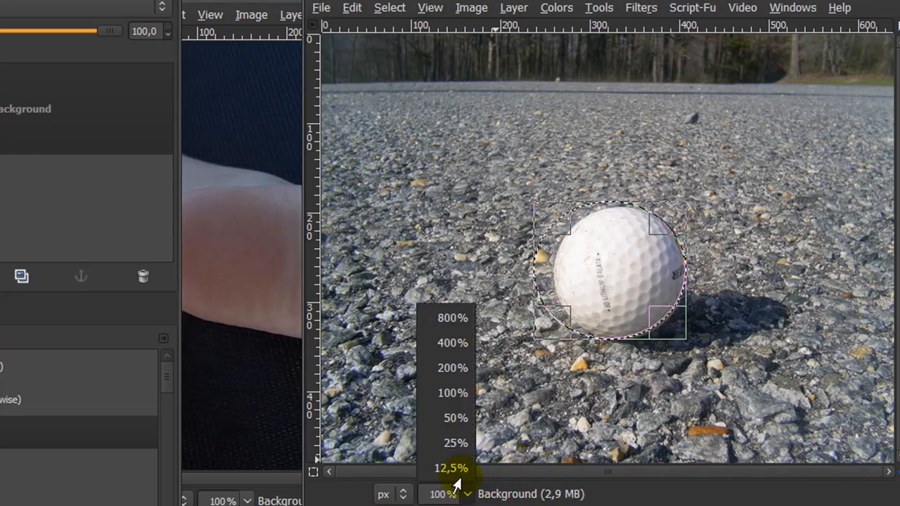
{"action": "left_click", "coordinate": [451, 369]}
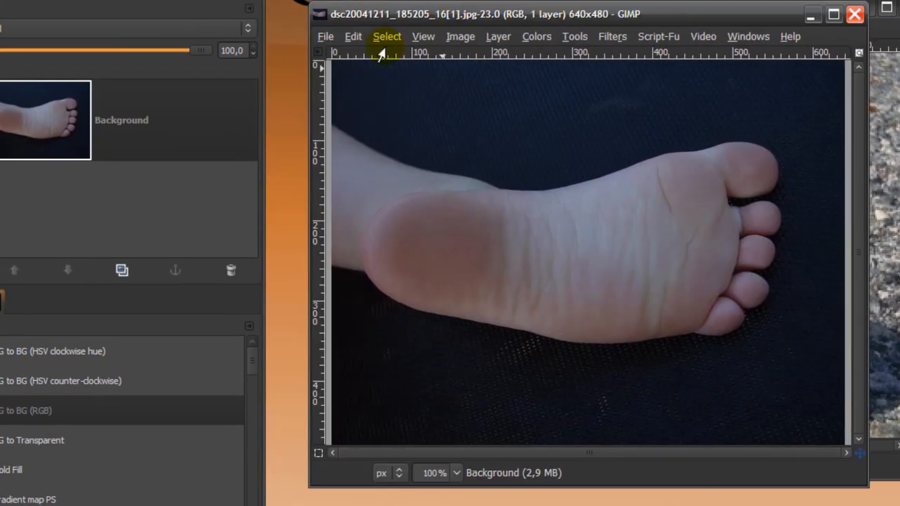
Paste the copied golf ball into the foot photo and convert the floating selection to a new layer
{"action": "left_click", "coordinate": [353, 36]}
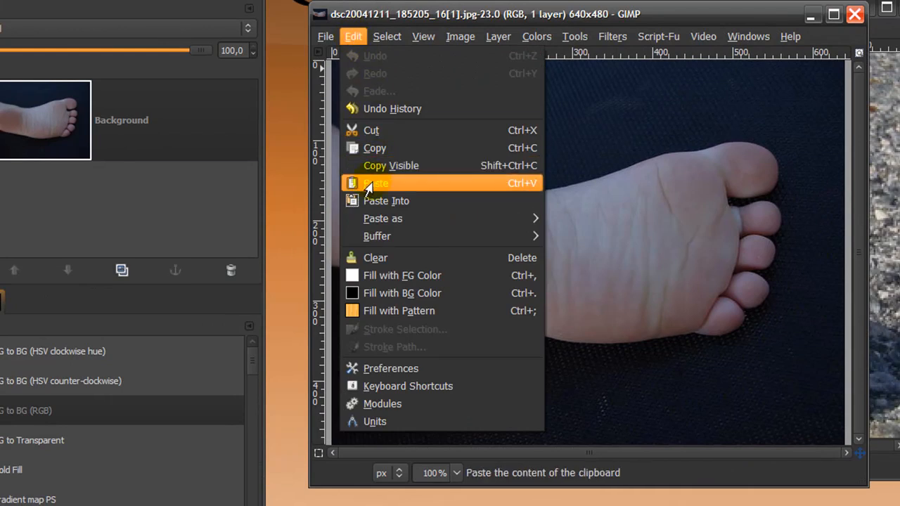
{"action": "left_click", "coordinate": [375, 183]}
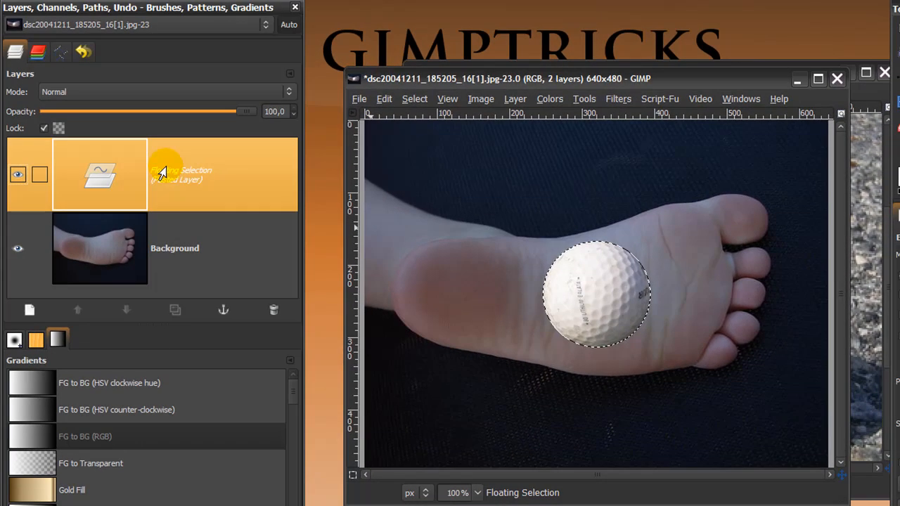
{"action": "left_click", "coordinate": [29, 311]}
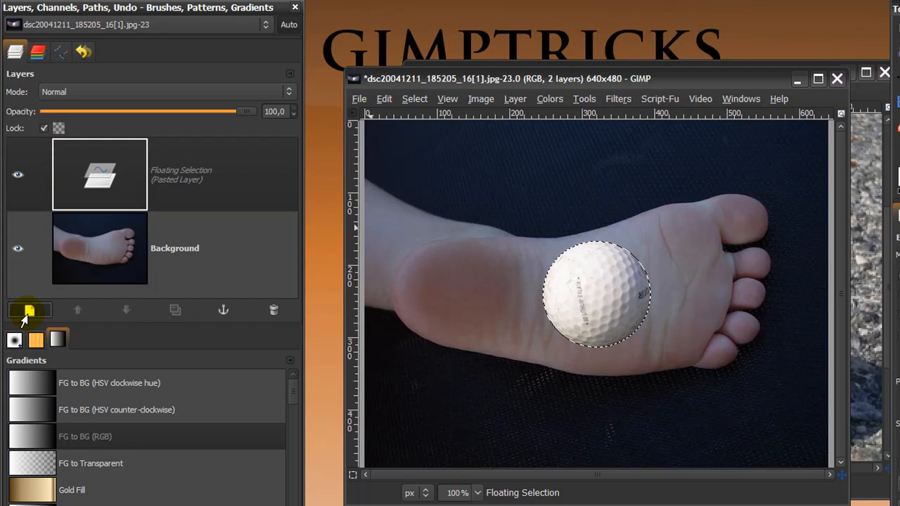
{"action": "left_click", "coordinate": [29, 311]}
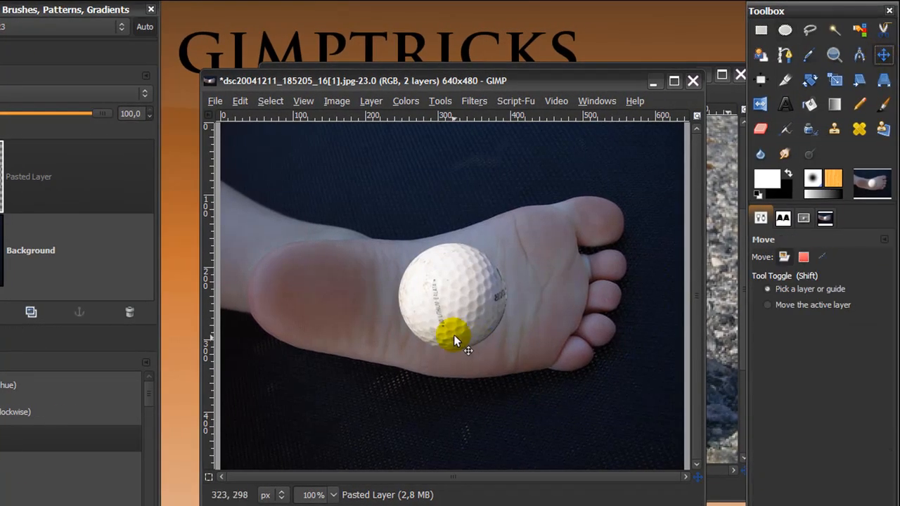
Drag the pasted golf ball layer upward so it rests near the toes
{"action": "left_click_drag", "start_coordinate": [453, 342], "coordinate": [478, 225]}
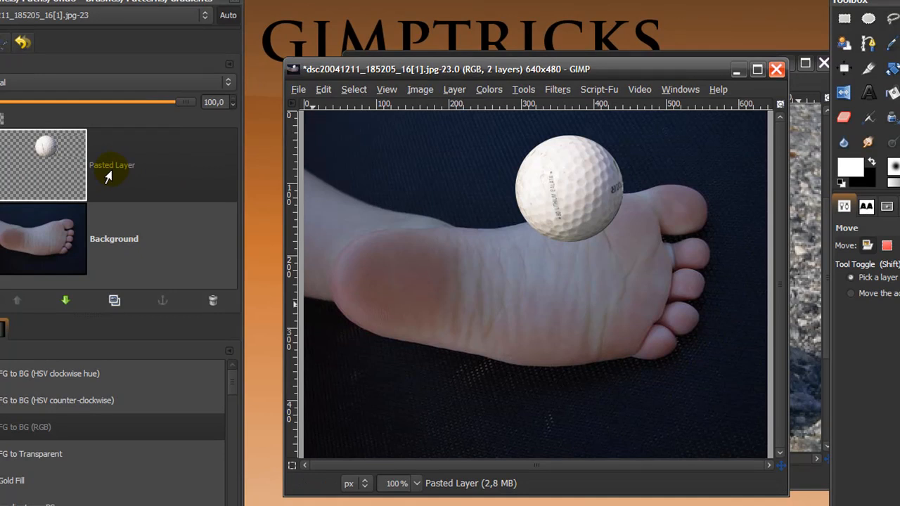
Add a White (full opacity) layer mask to the Pasted Layer
{"action": "right_click", "coordinate": [111, 174]}
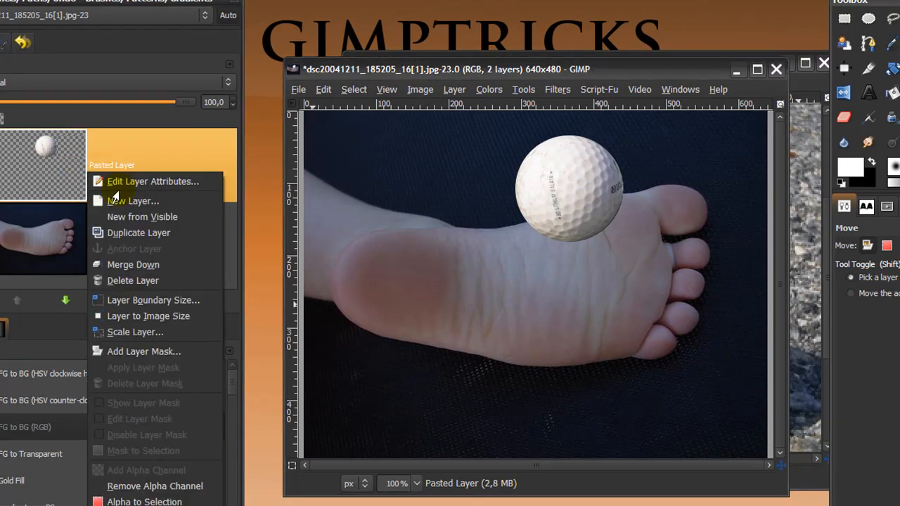
{"action": "left_click", "coordinate": [143, 352]}
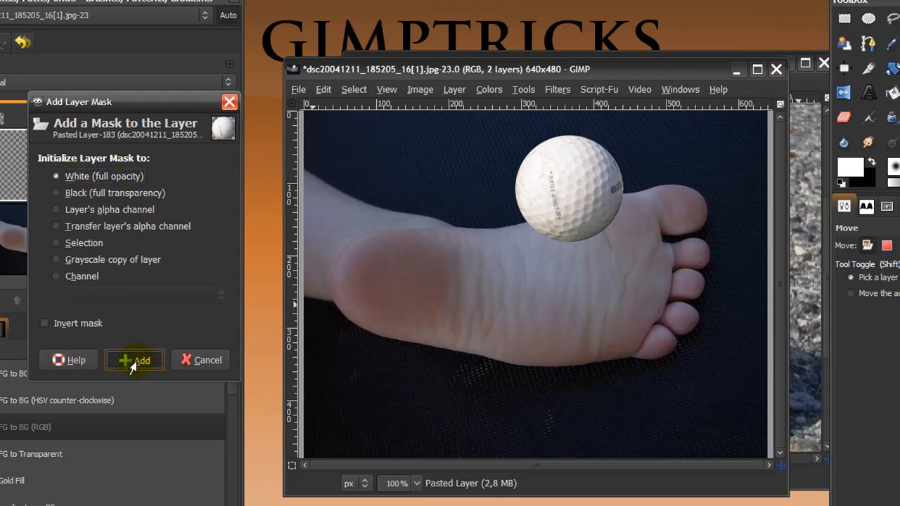
{"action": "left_click", "coordinate": [134, 360]}
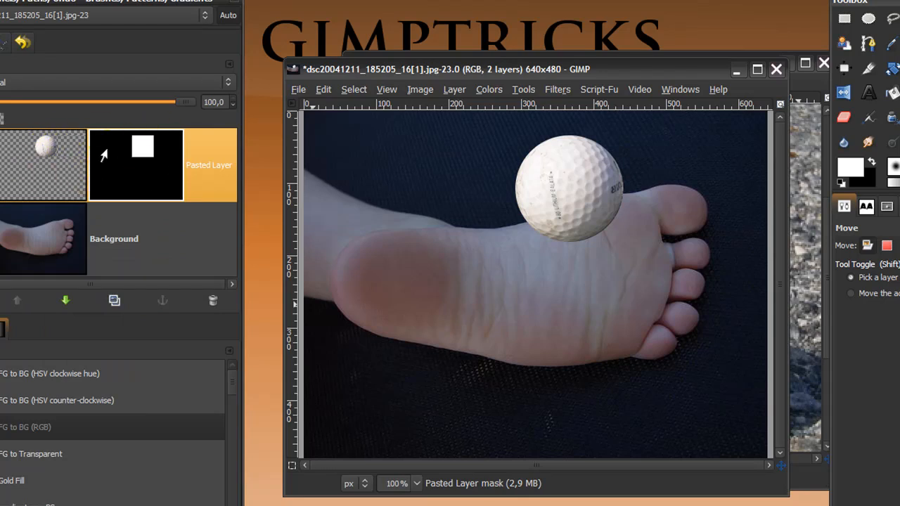
{"action": "mouse_move", "coordinate": [816, 296]}
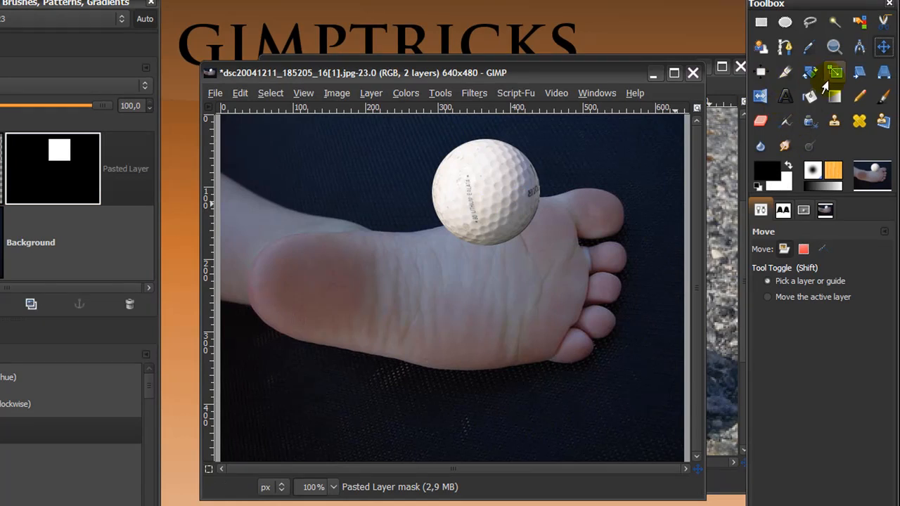
Paint black on the mask over the ball's lower part so it sits behind the toes
{"action": "left_click", "coordinate": [881, 96]}
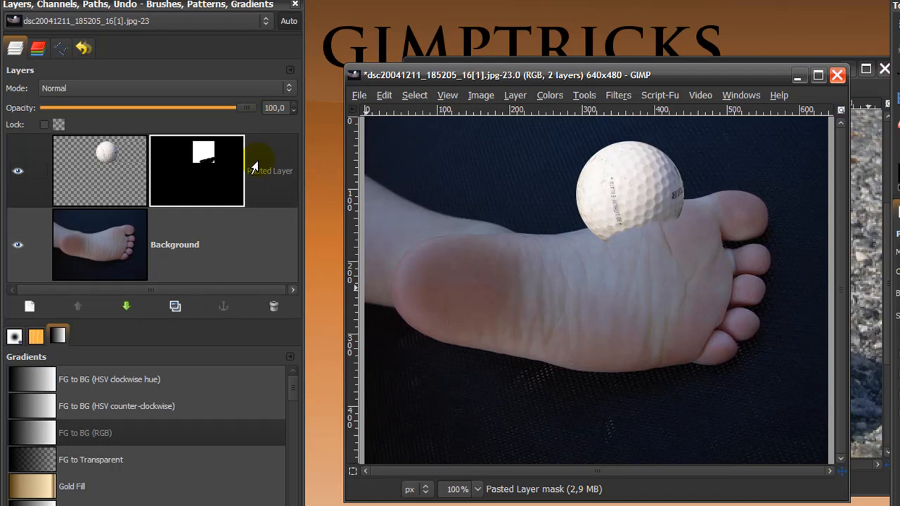
{"action": "mouse_move", "coordinate": [246, 201]}
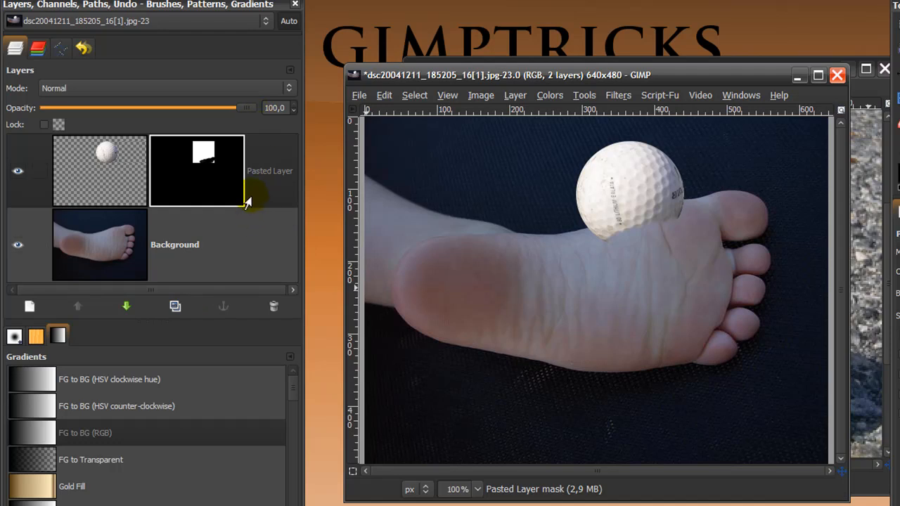
{"action": "mouse_move", "coordinate": [248, 126]}
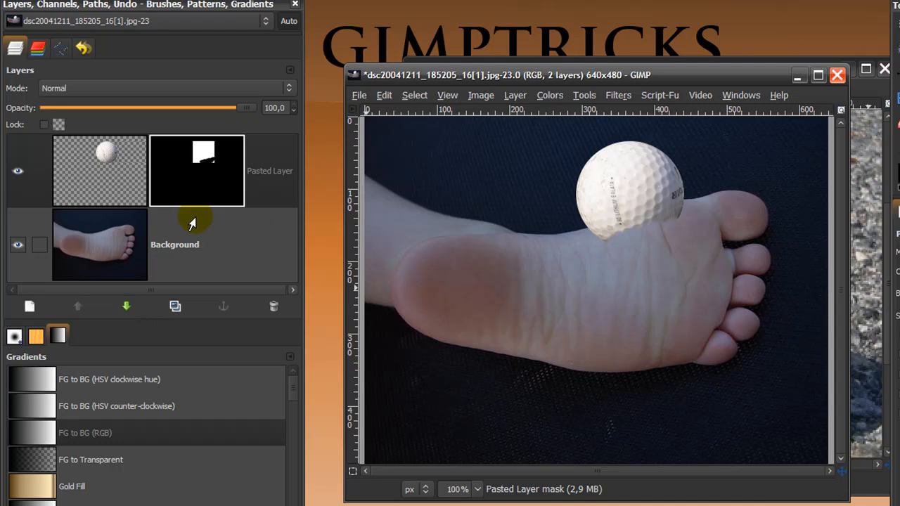
Target the Pasted Layer's mask and paint more black along the foot's outline
{"action": "left_click", "coordinate": [100, 170]}
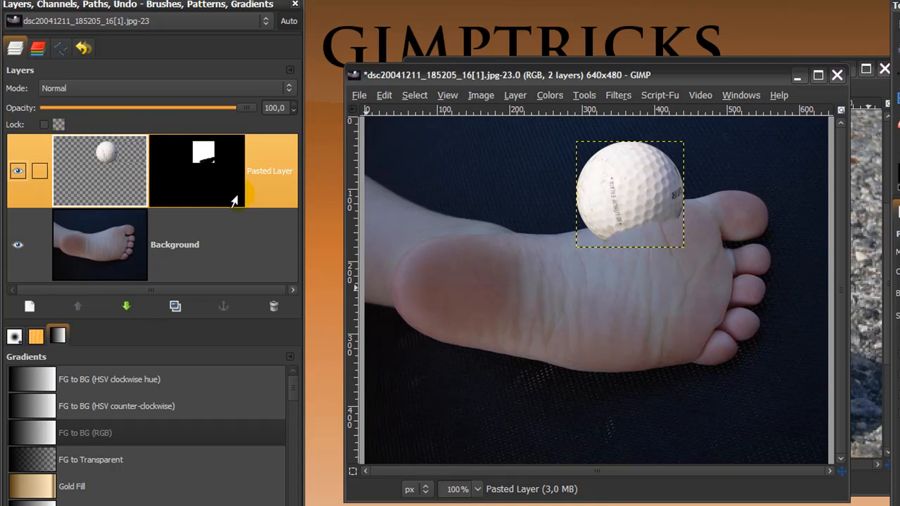
{"action": "left_click", "coordinate": [204, 168]}
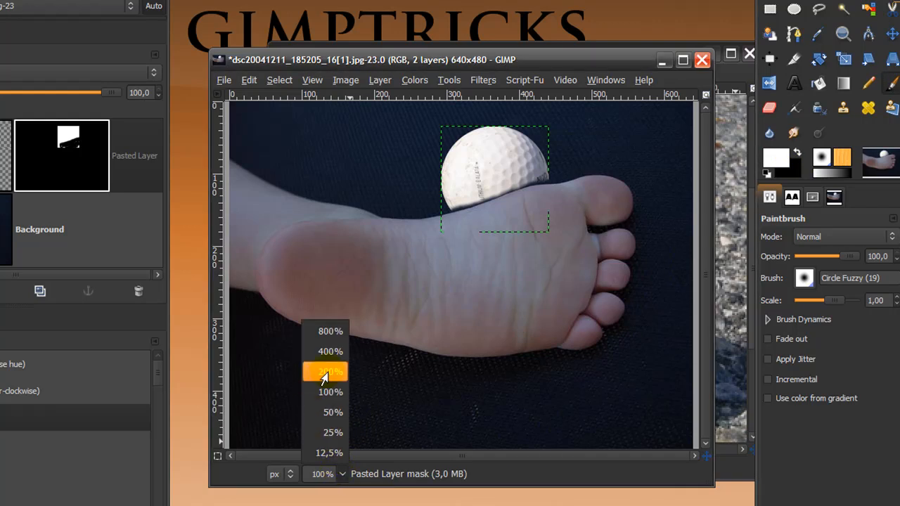
Zoom to 200% and refine the mask edge where the ball meets the foot
{"action": "left_click", "coordinate": [326, 371]}
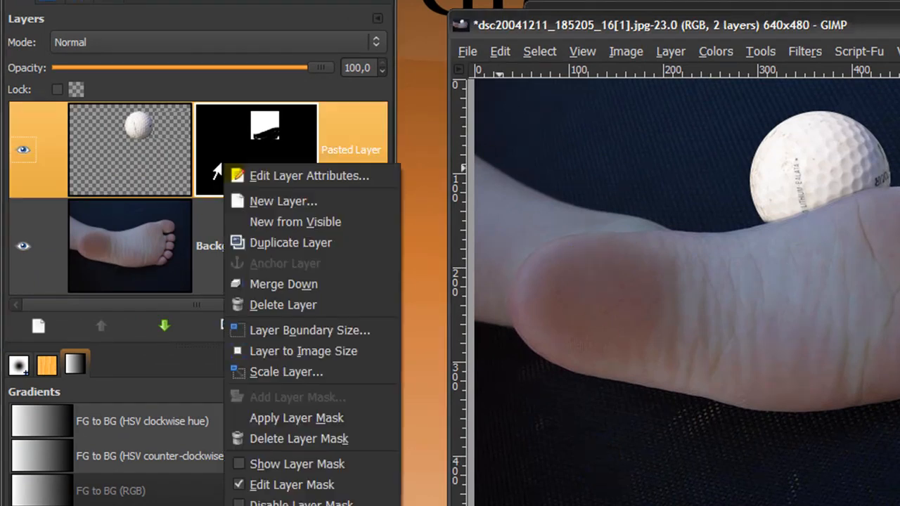
{"action": "mouse_move", "coordinate": [299, 419]}
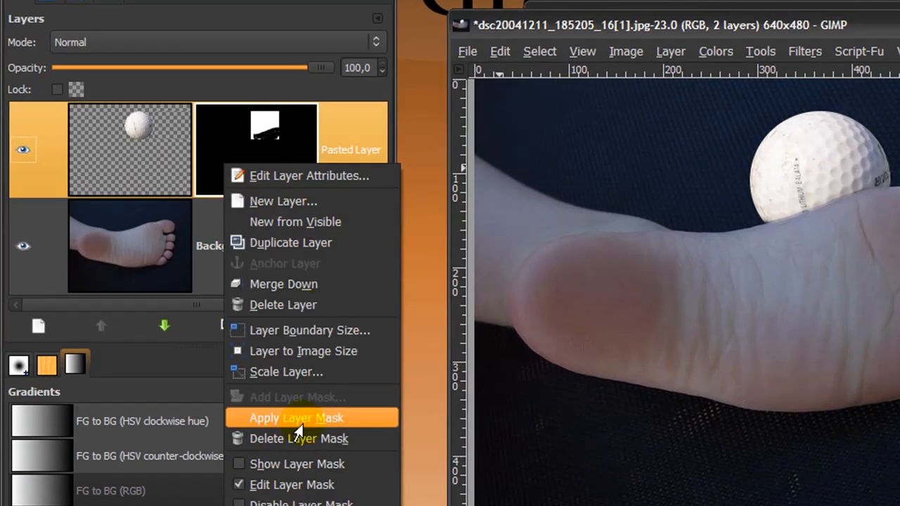
Apply the layer mask so the ball layer keeps the hidden edge permanently
{"action": "left_click", "coordinate": [298, 417]}
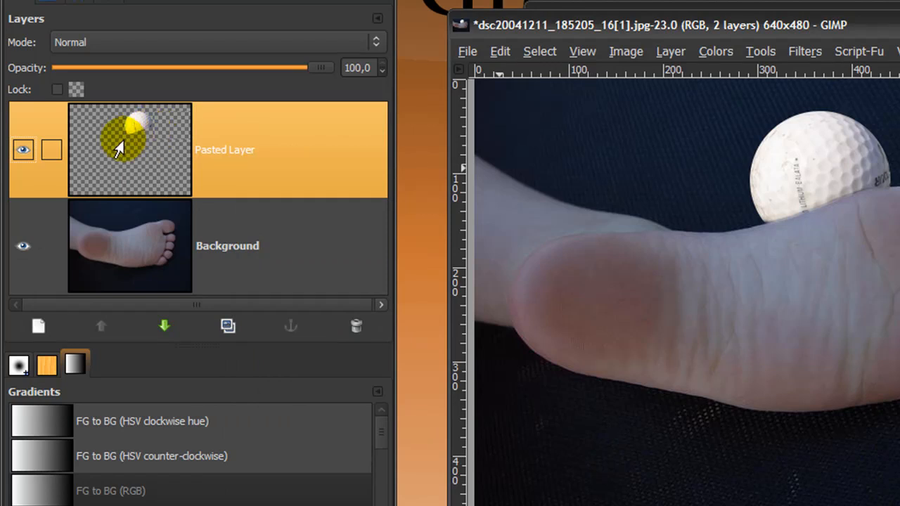
{"action": "mouse_move", "coordinate": [132, 145]}
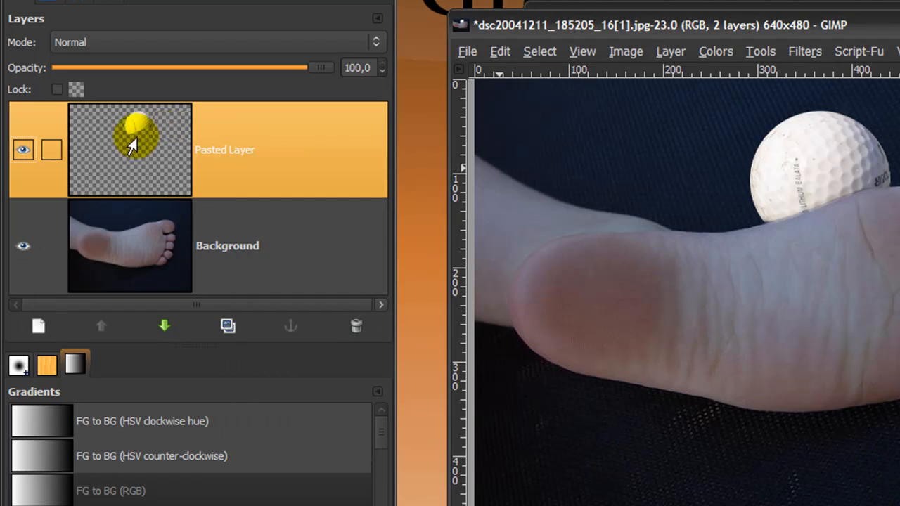